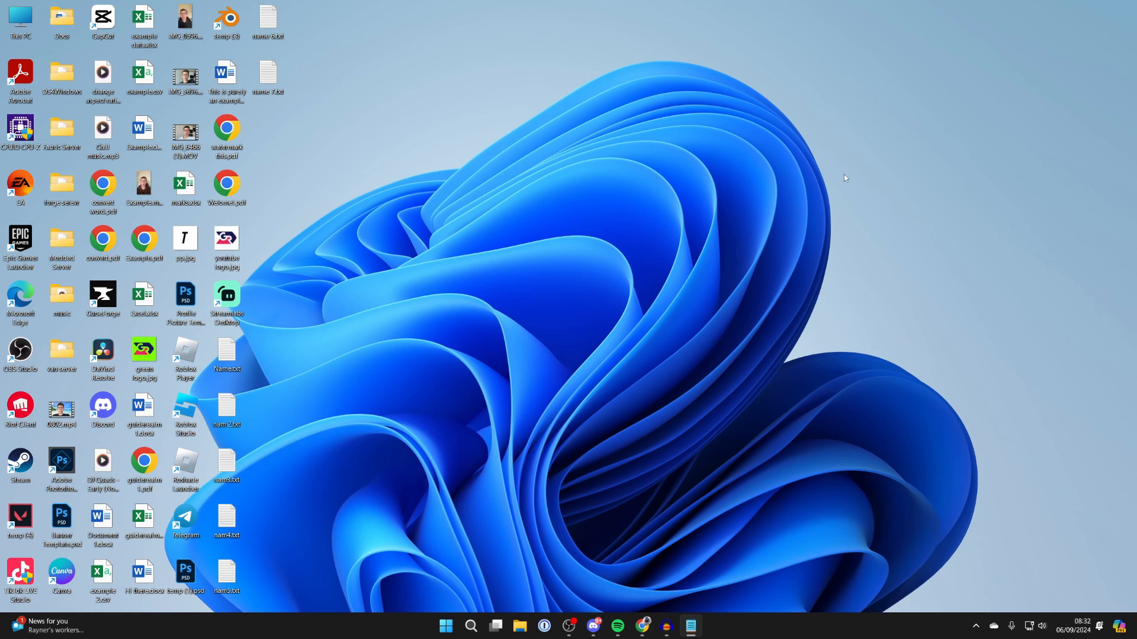
mouse_move(419, 413)
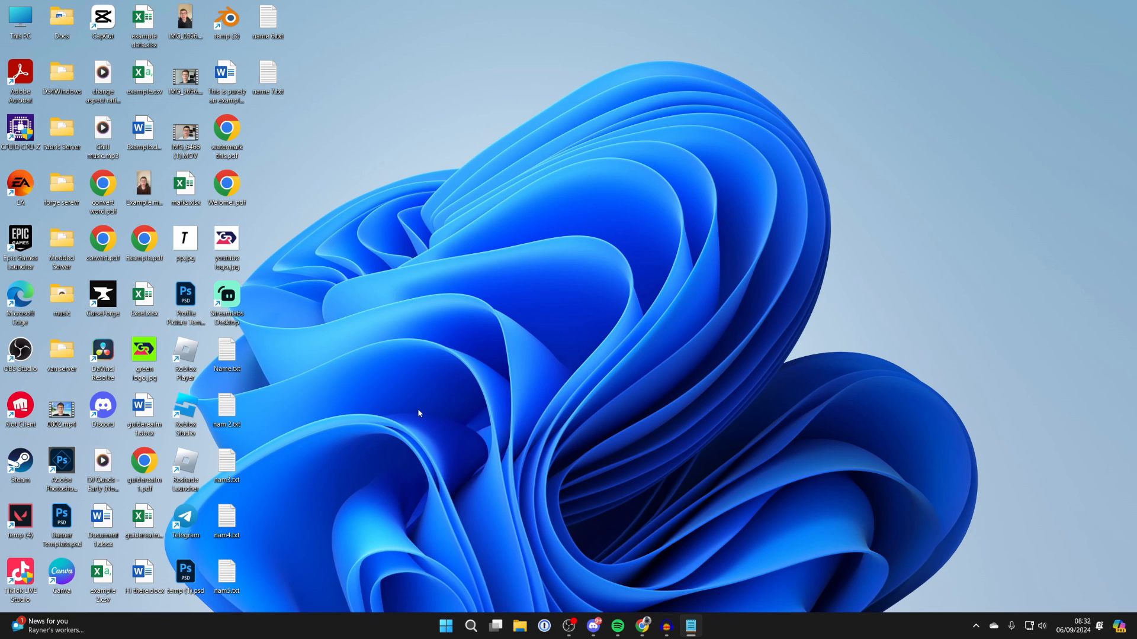
Bring up the Start menu from the taskbar.
left_click(446, 625)
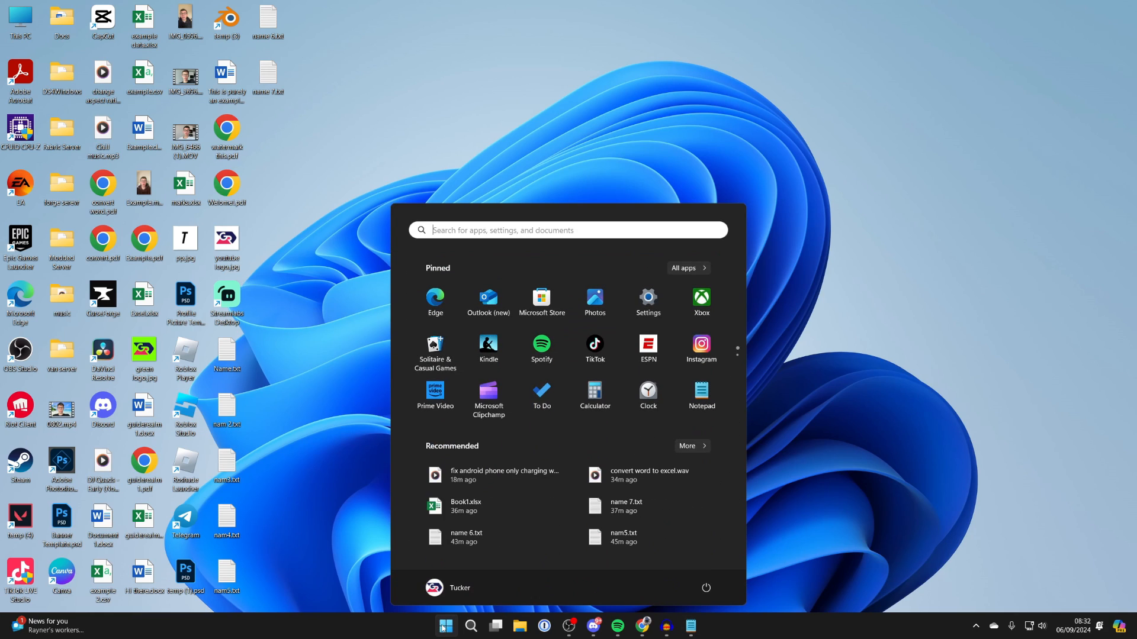
mouse_move(659, 301)
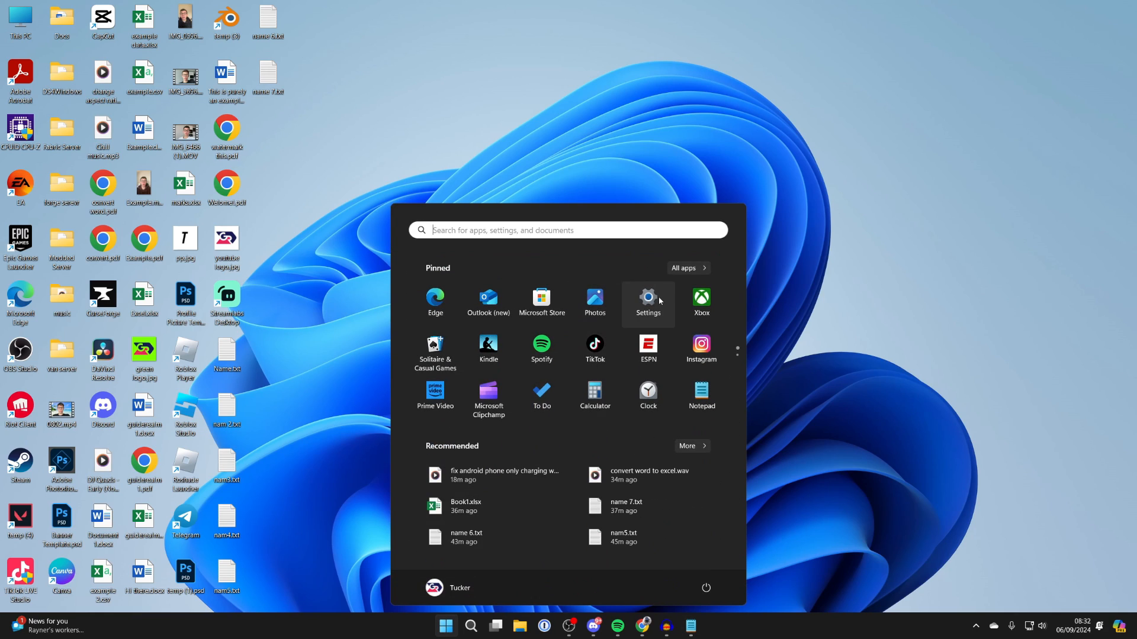
In Settings > Bluetooth & devices > Mouse, turn 'Scroll inactive windows when hovering over them' off.
left_click(649, 302)
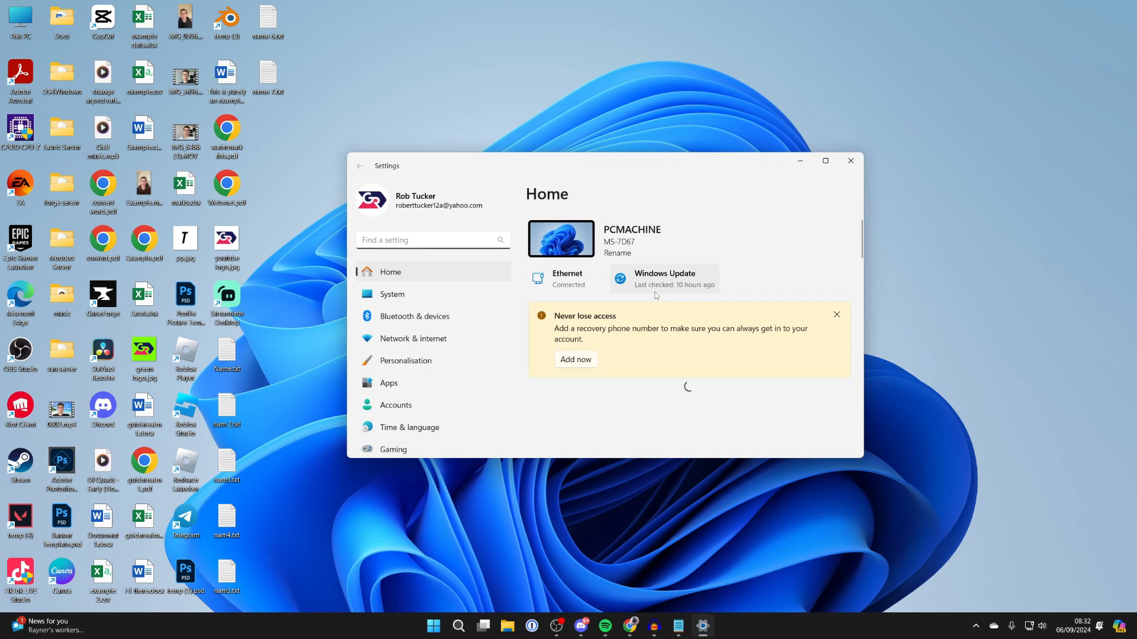
left_click(415, 316)
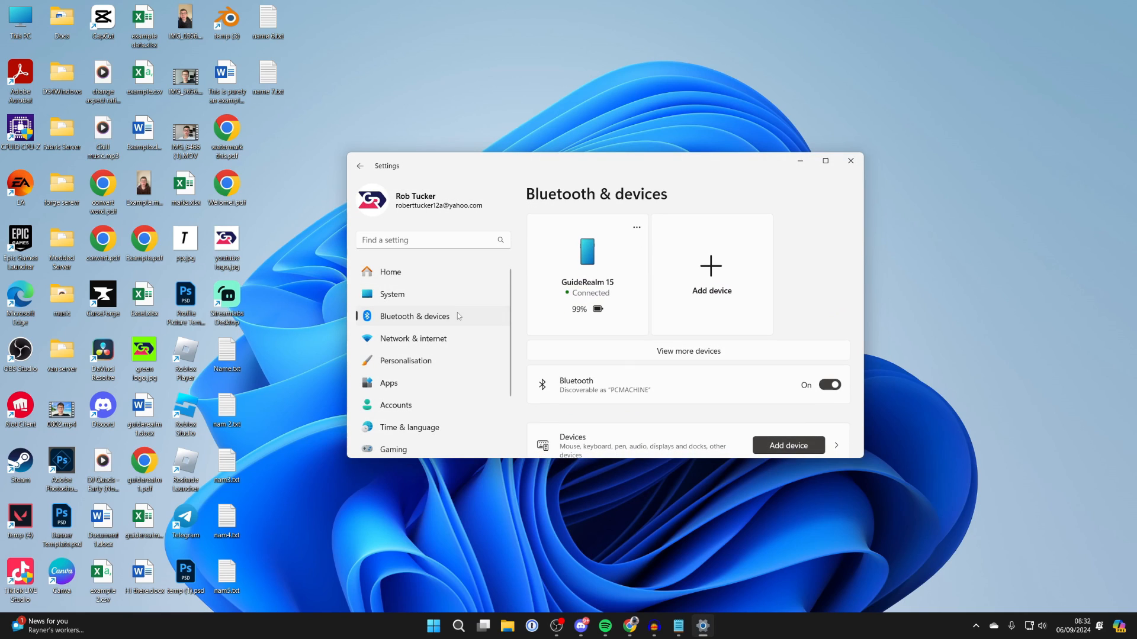
scroll("down", 3)
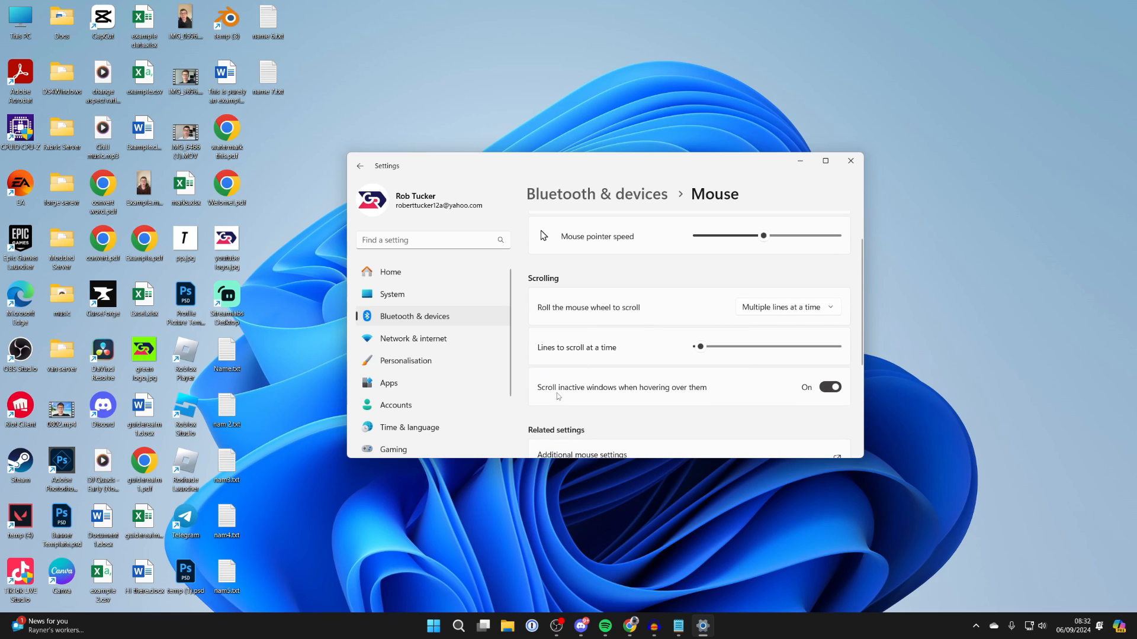
mouse_move(622, 391)
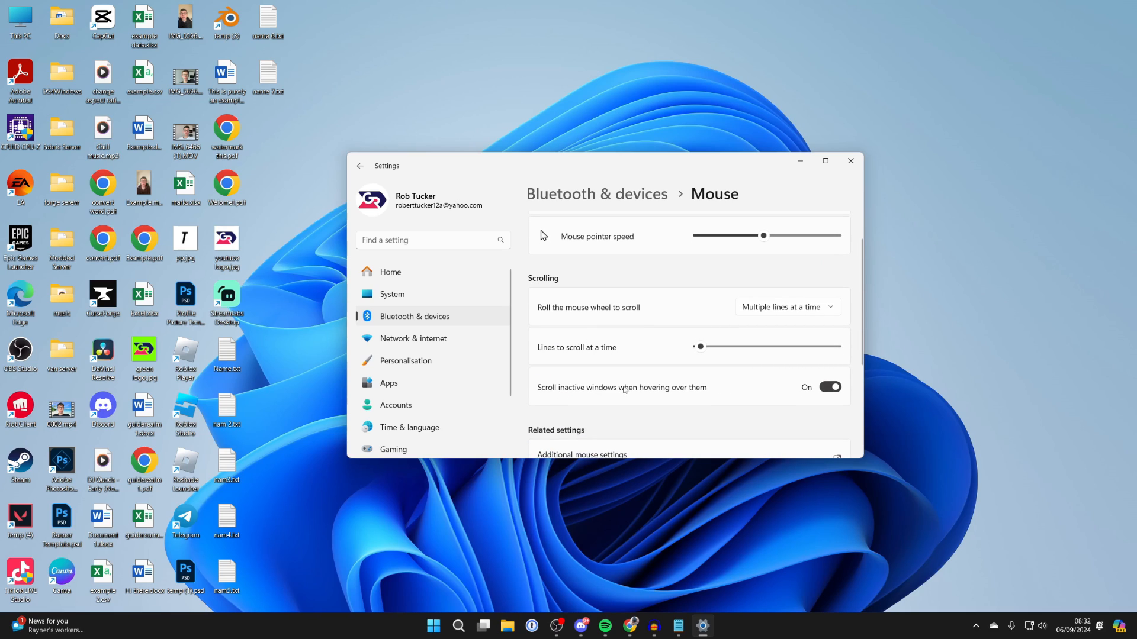
left_click(830, 388)
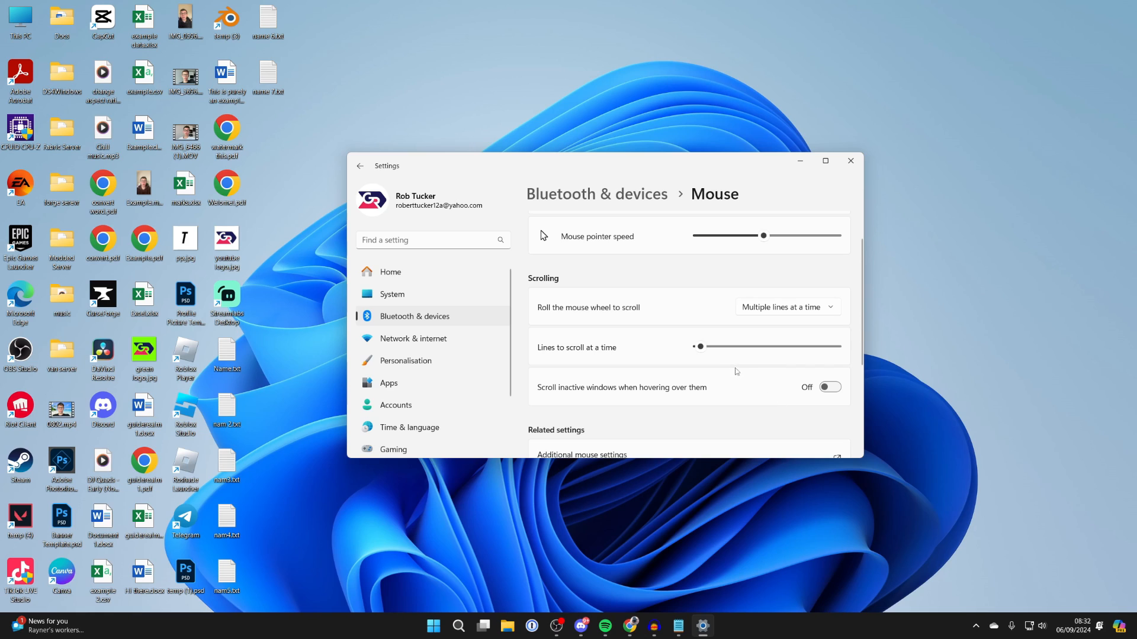
mouse_move(845, 173)
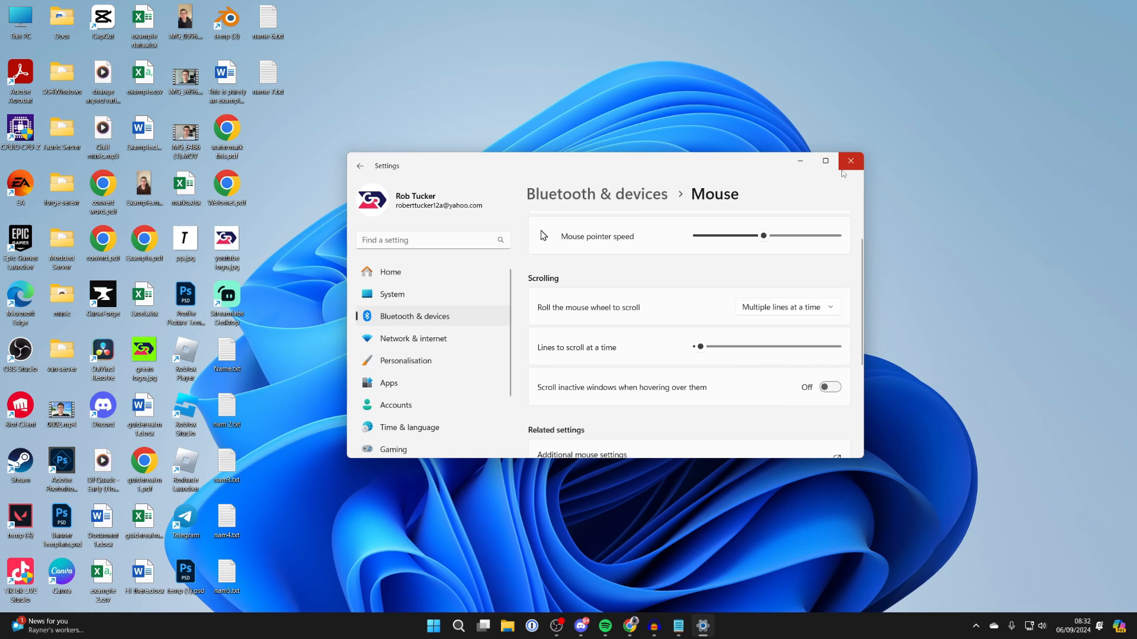
Close the Settings window, leaving the desktop clear.
left_click(850, 161)
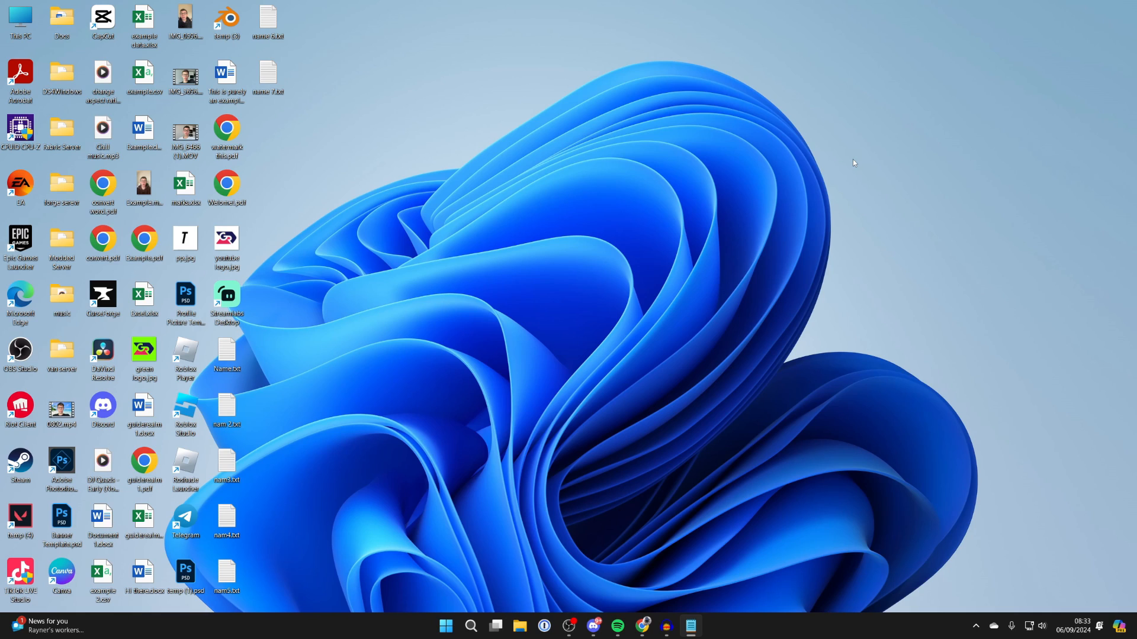
mouse_move(358, 390)
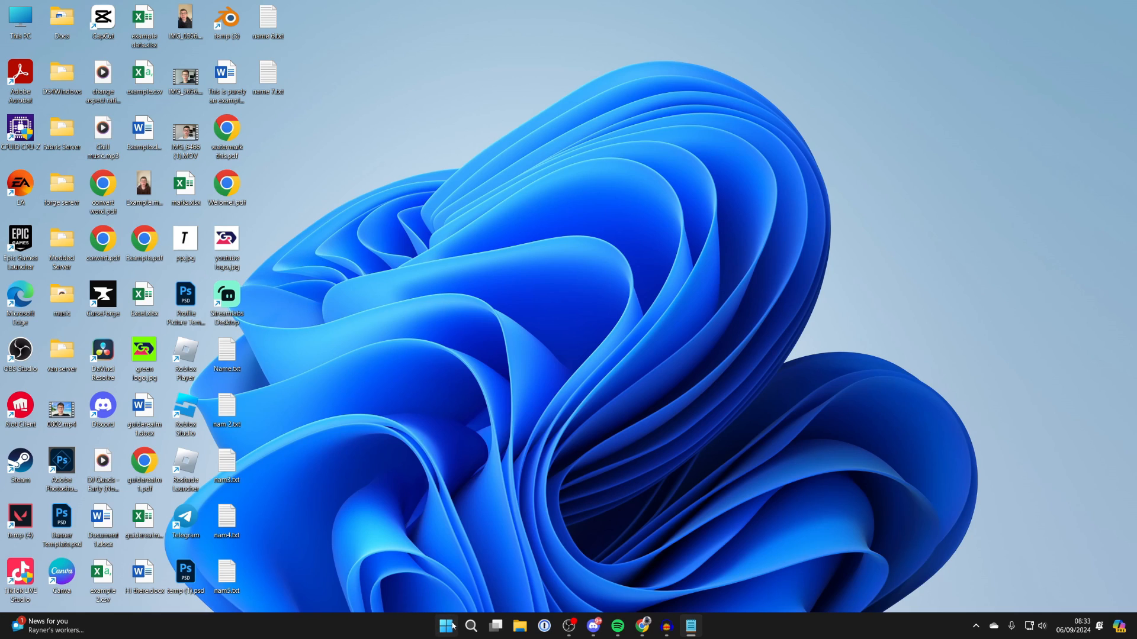
Bring up the Start menu's power options to reach Restart.
left_click(445, 625)
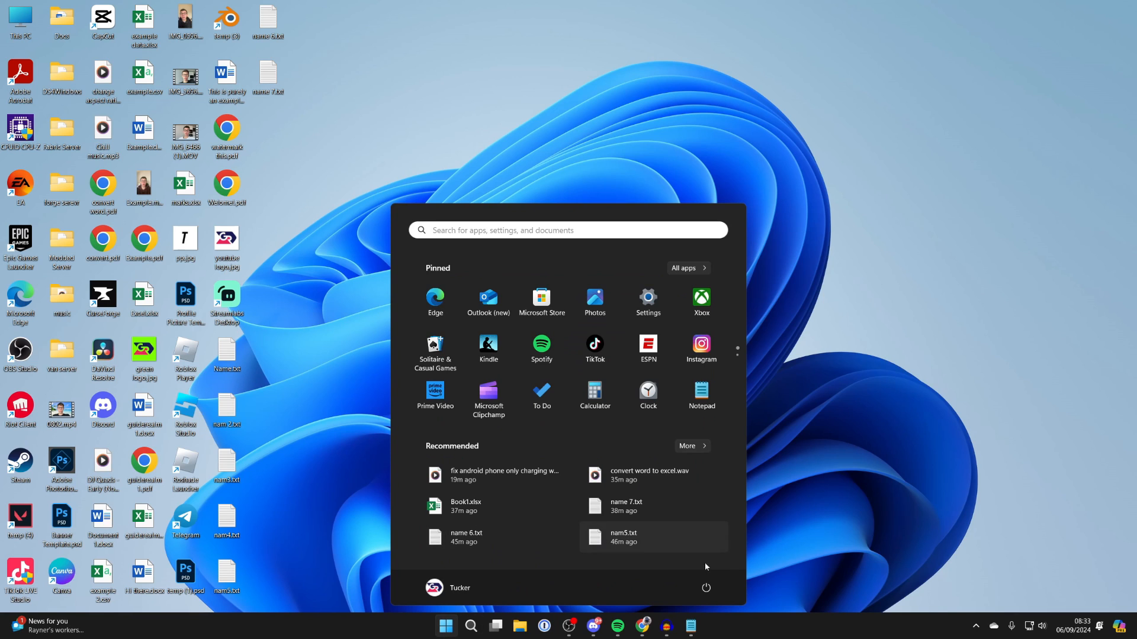
left_click(706, 588)
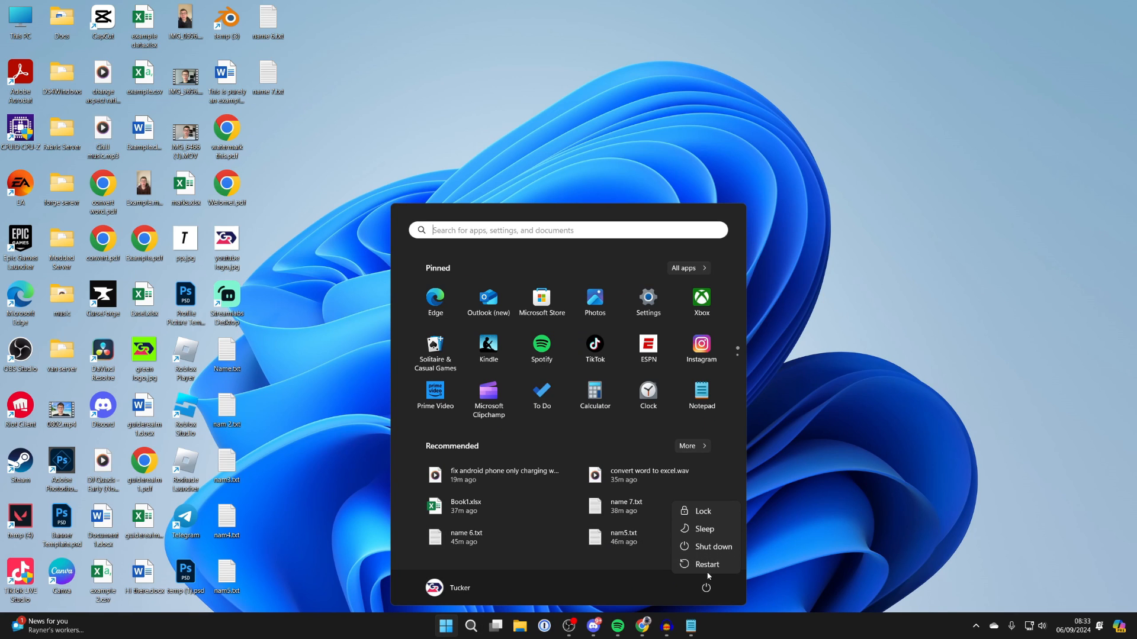